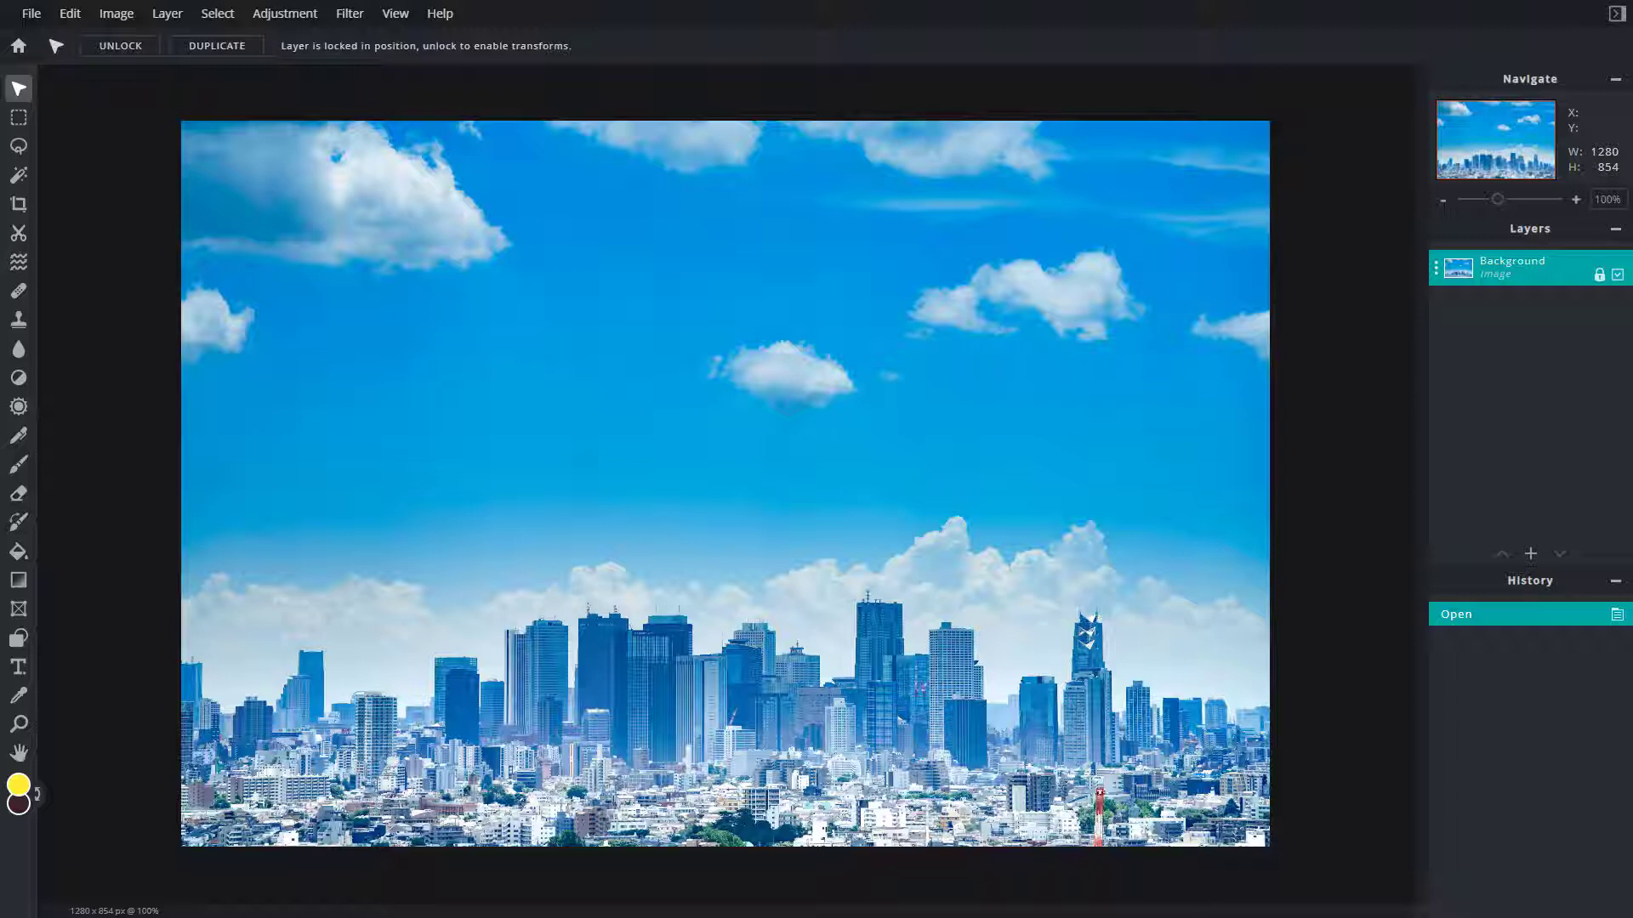
{"action": "mouse_move", "coordinate": [709, 565]}
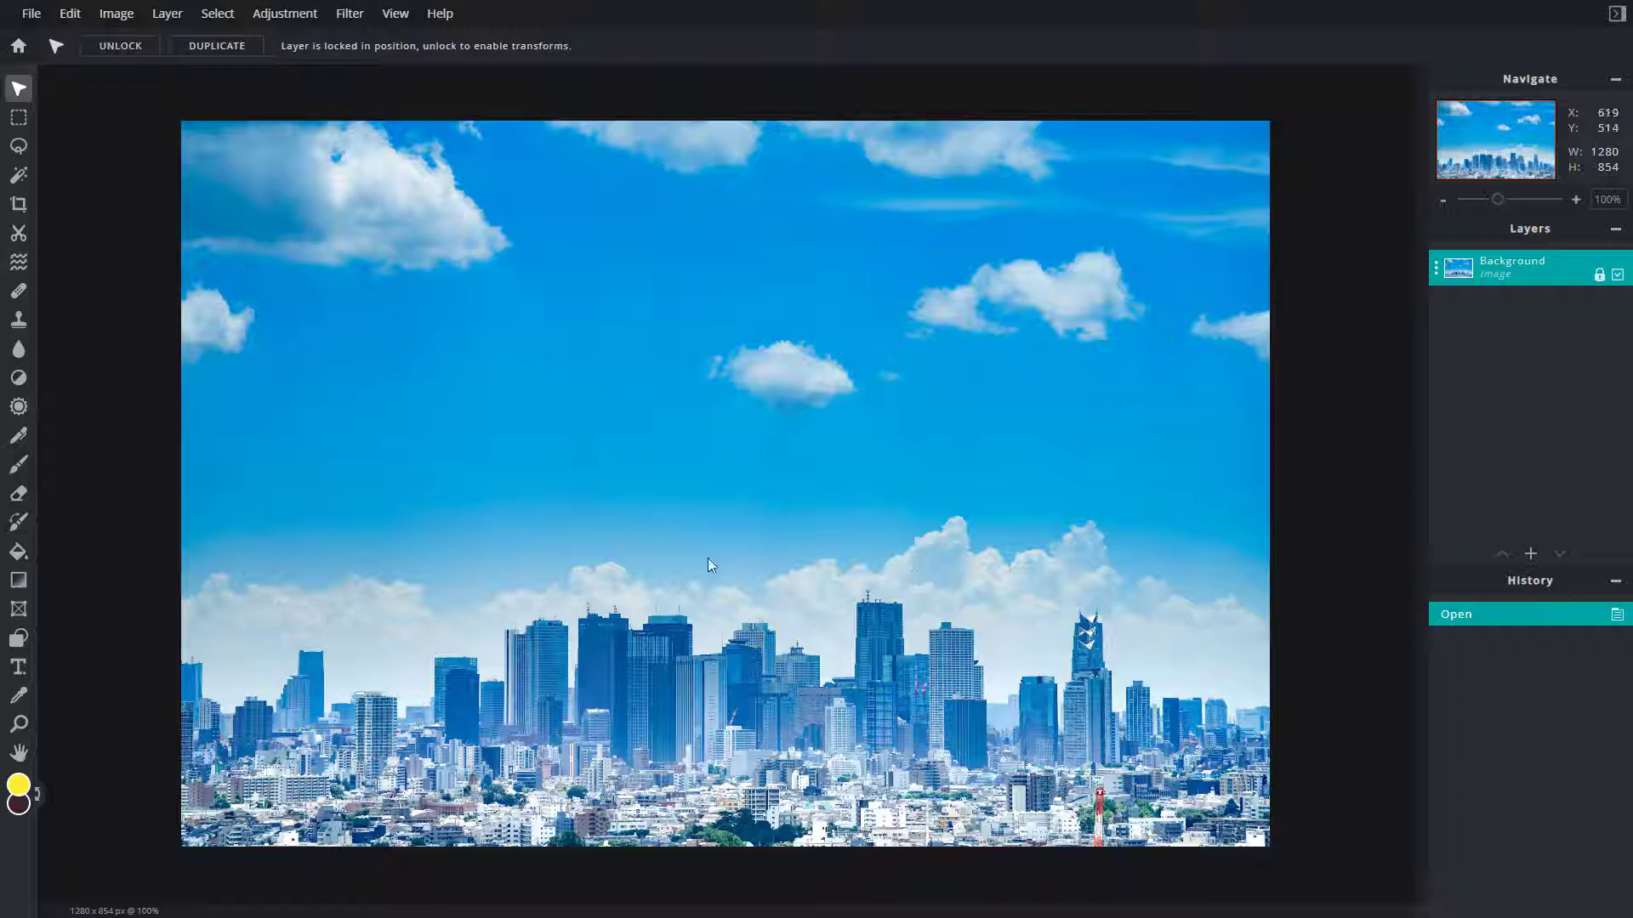
{"action": "mouse_move", "coordinate": [758, 845]}
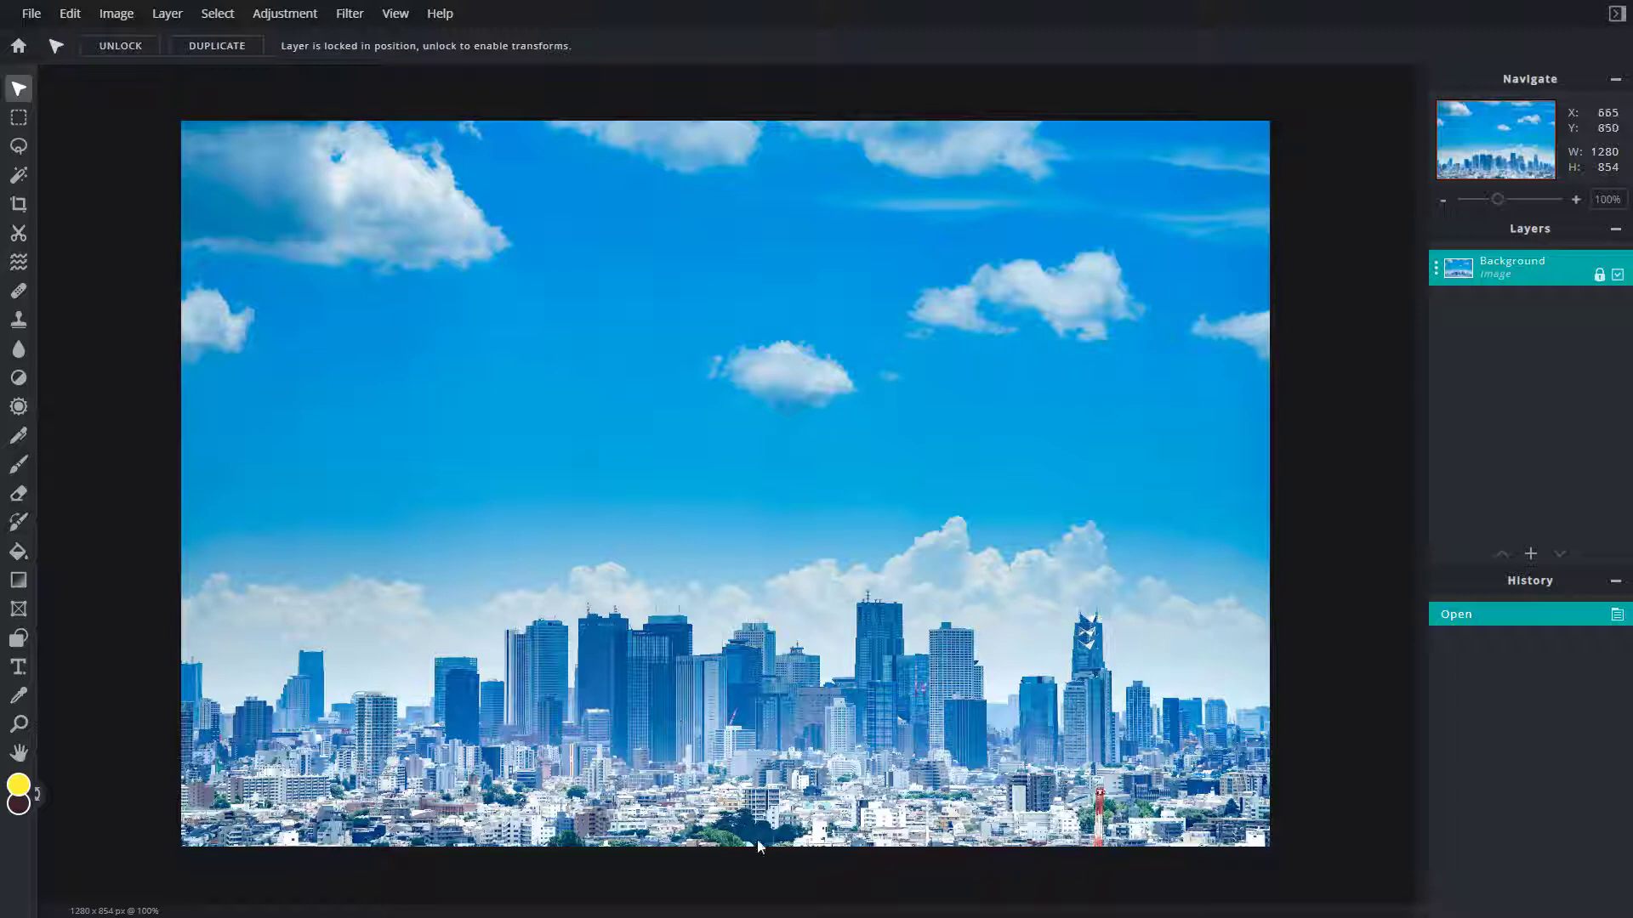
{"action": "mouse_move", "coordinate": [762, 836]}
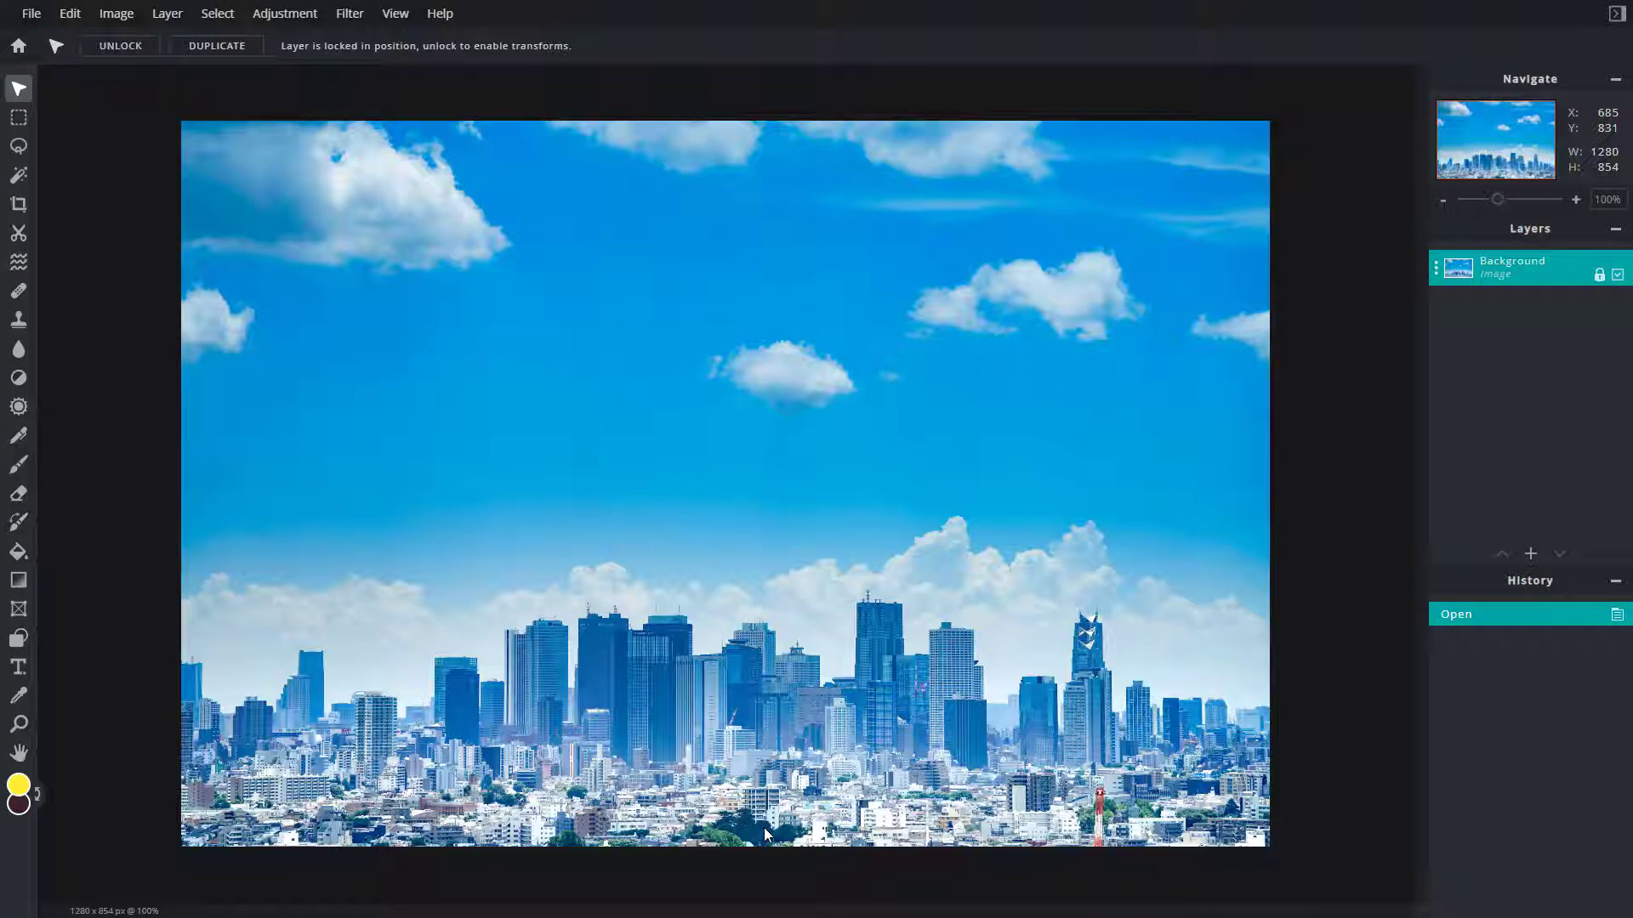
{"action": "mouse_move", "coordinate": [479, 436]}
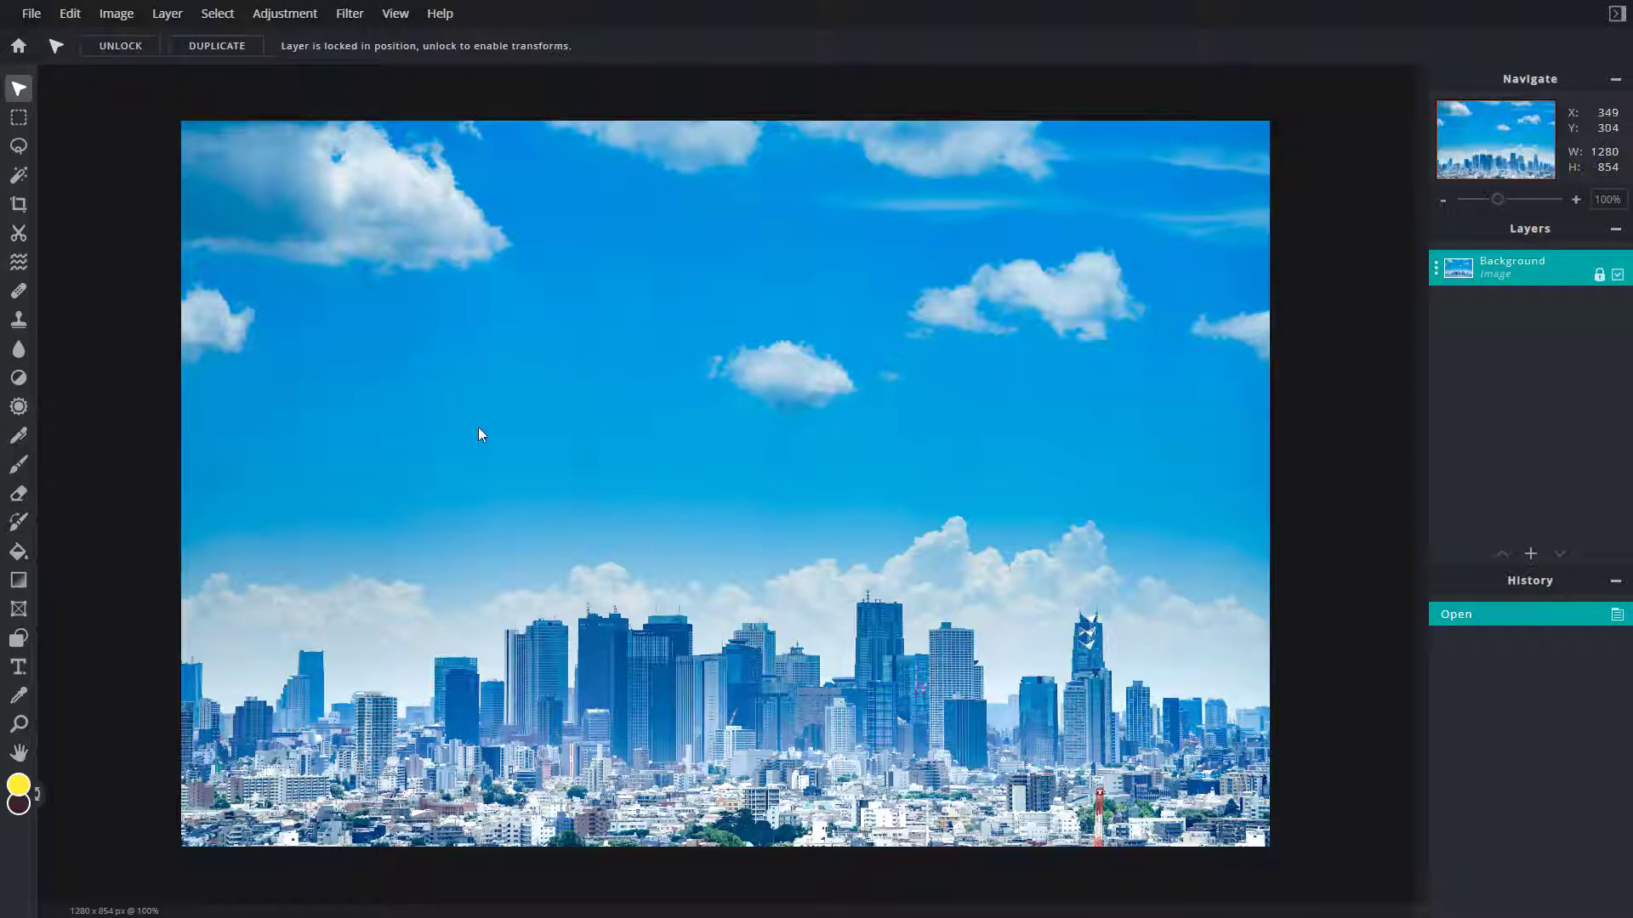
{"action": "mouse_move", "coordinate": [415, 194]}
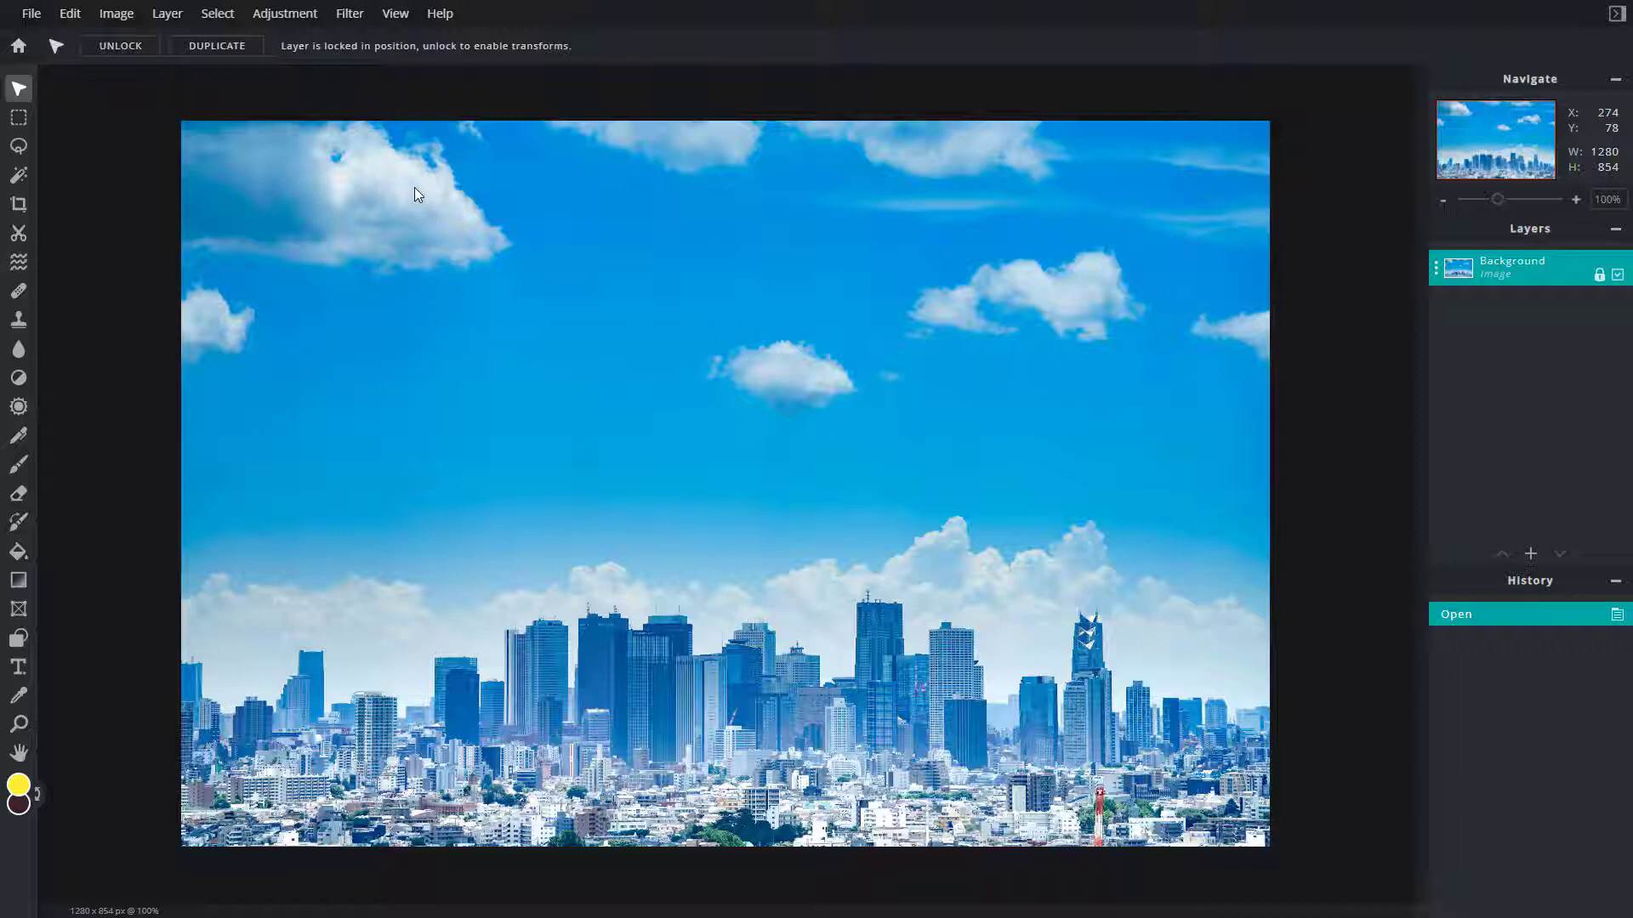
{"action": "mouse_move", "coordinate": [326, 120]}
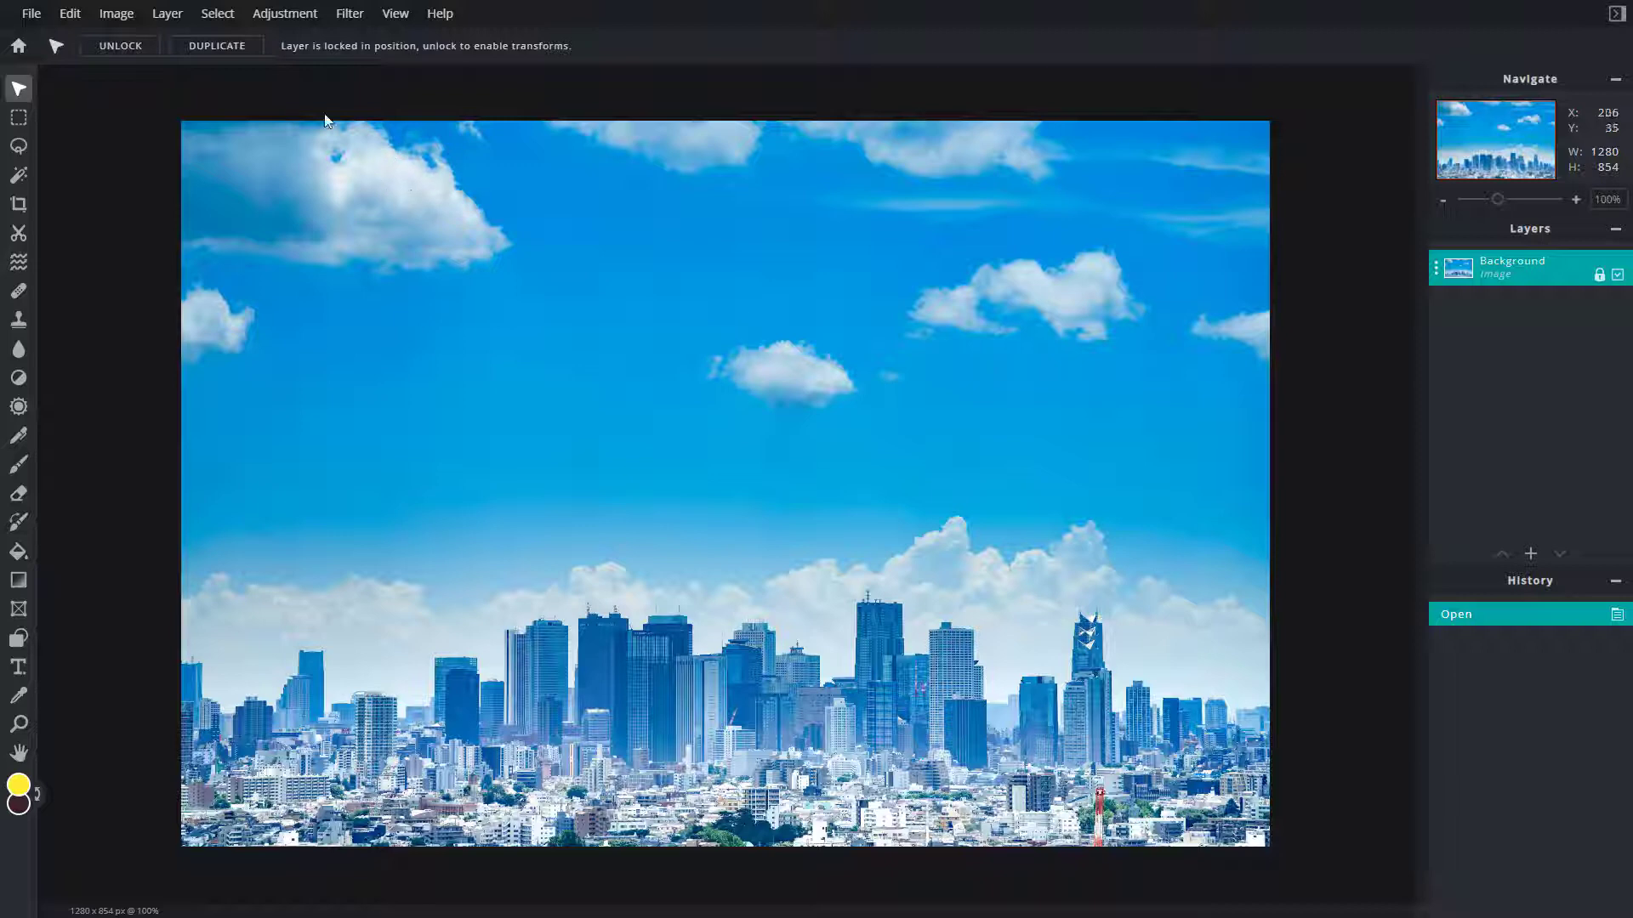
Open Highlights & shadows from the Adjustment menu for the skyline photo
{"action": "left_click", "coordinate": [284, 14]}
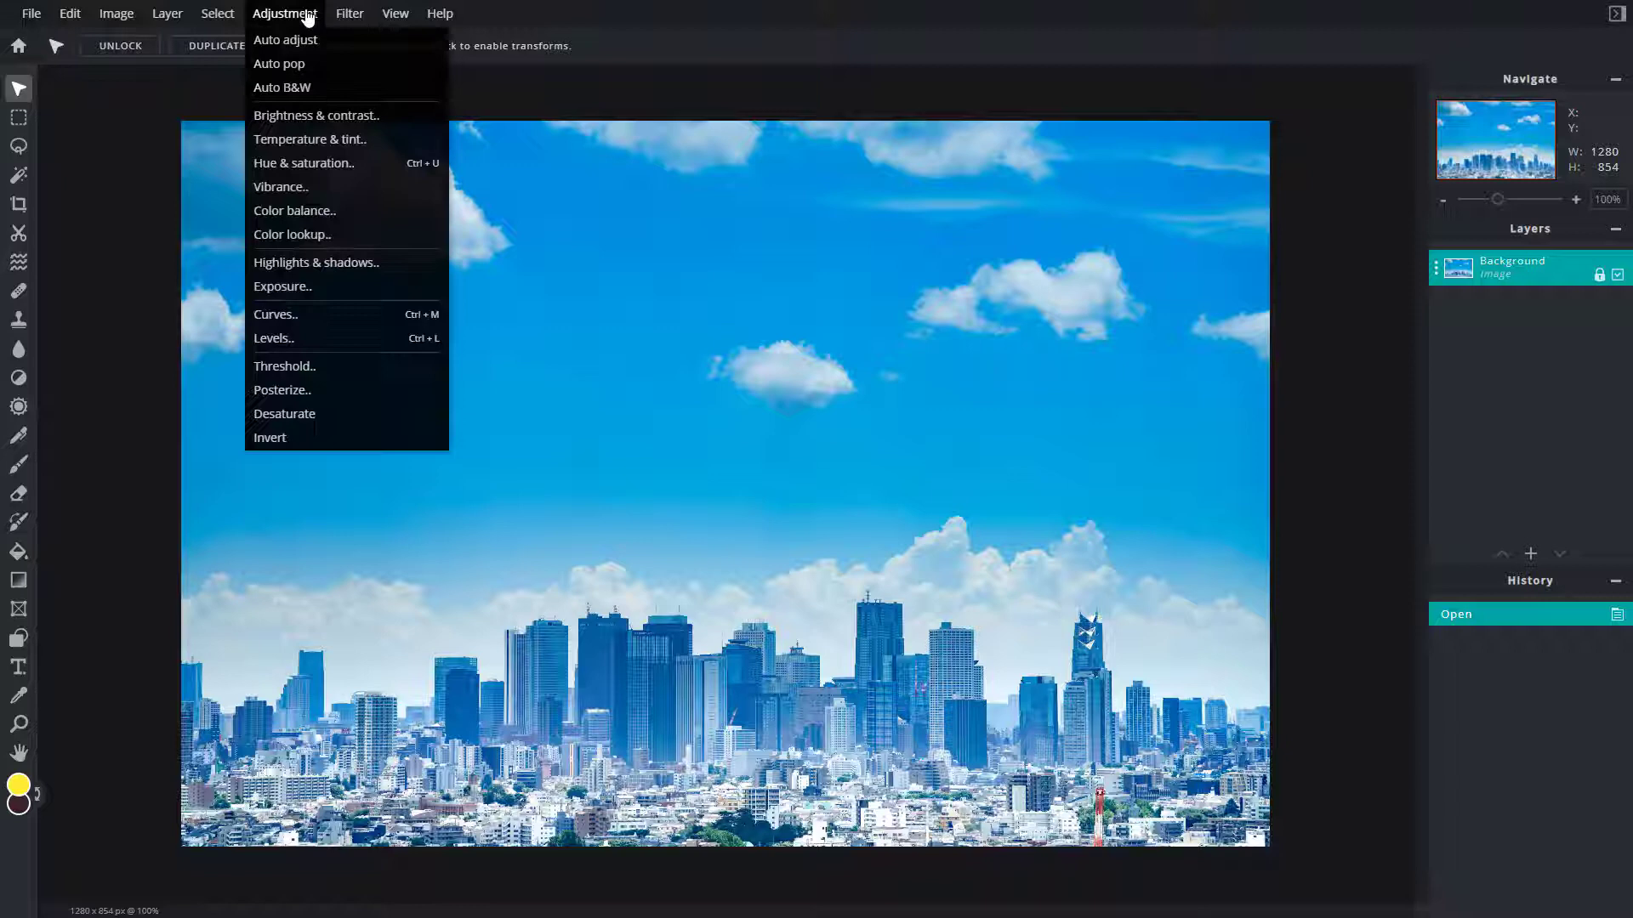
{"action": "mouse_move", "coordinate": [346, 262]}
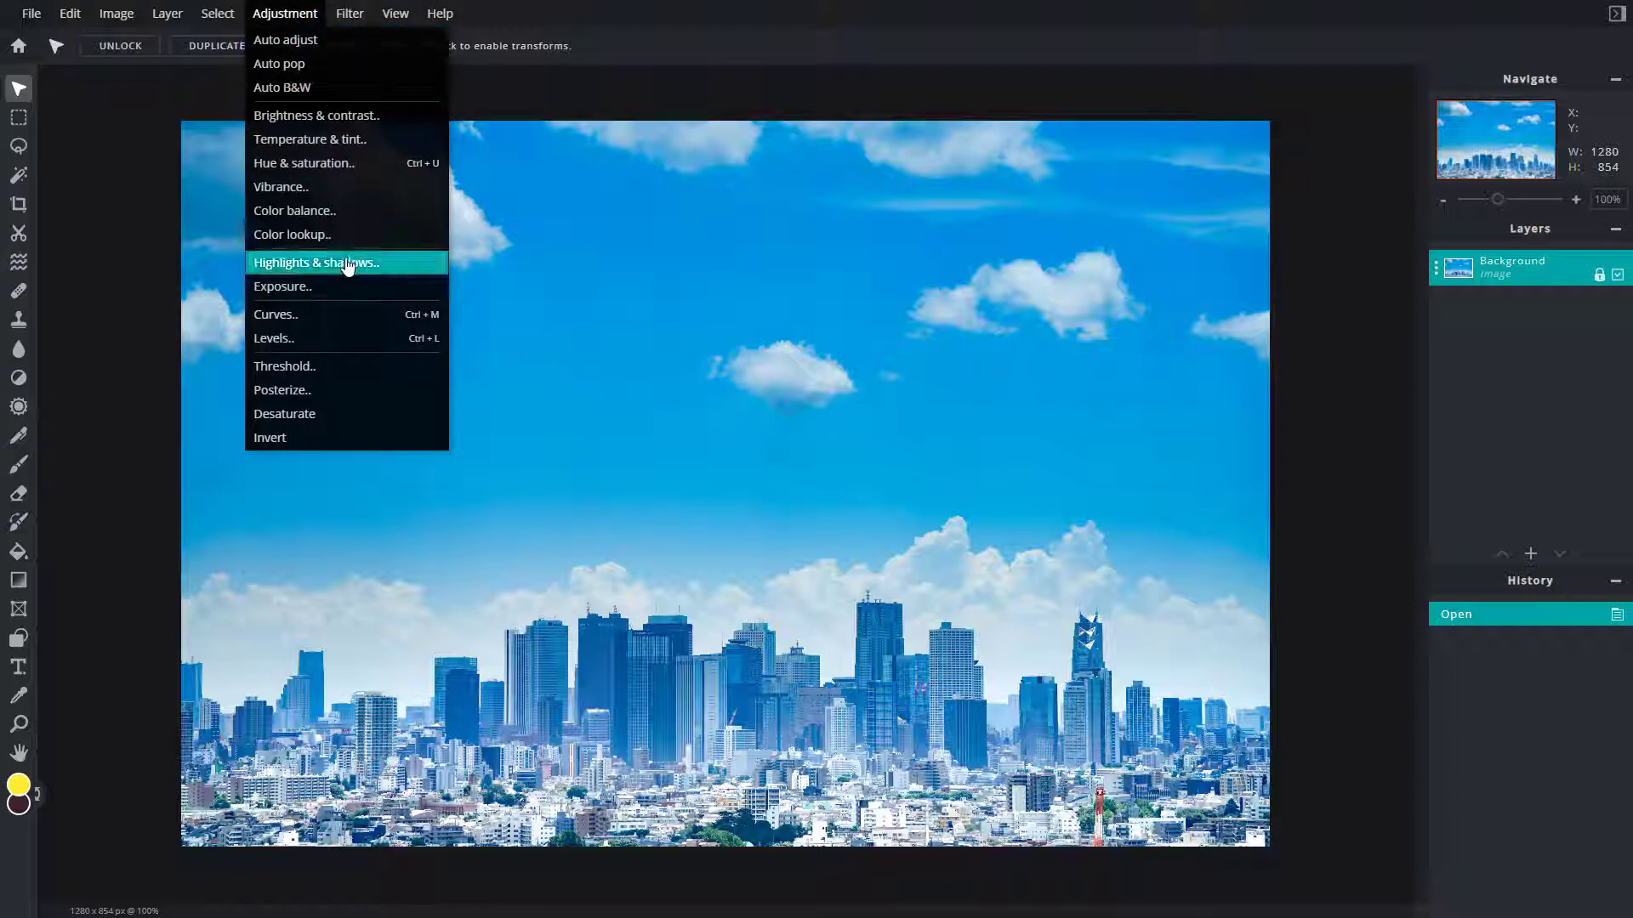
{"action": "left_click", "coordinate": [316, 261]}
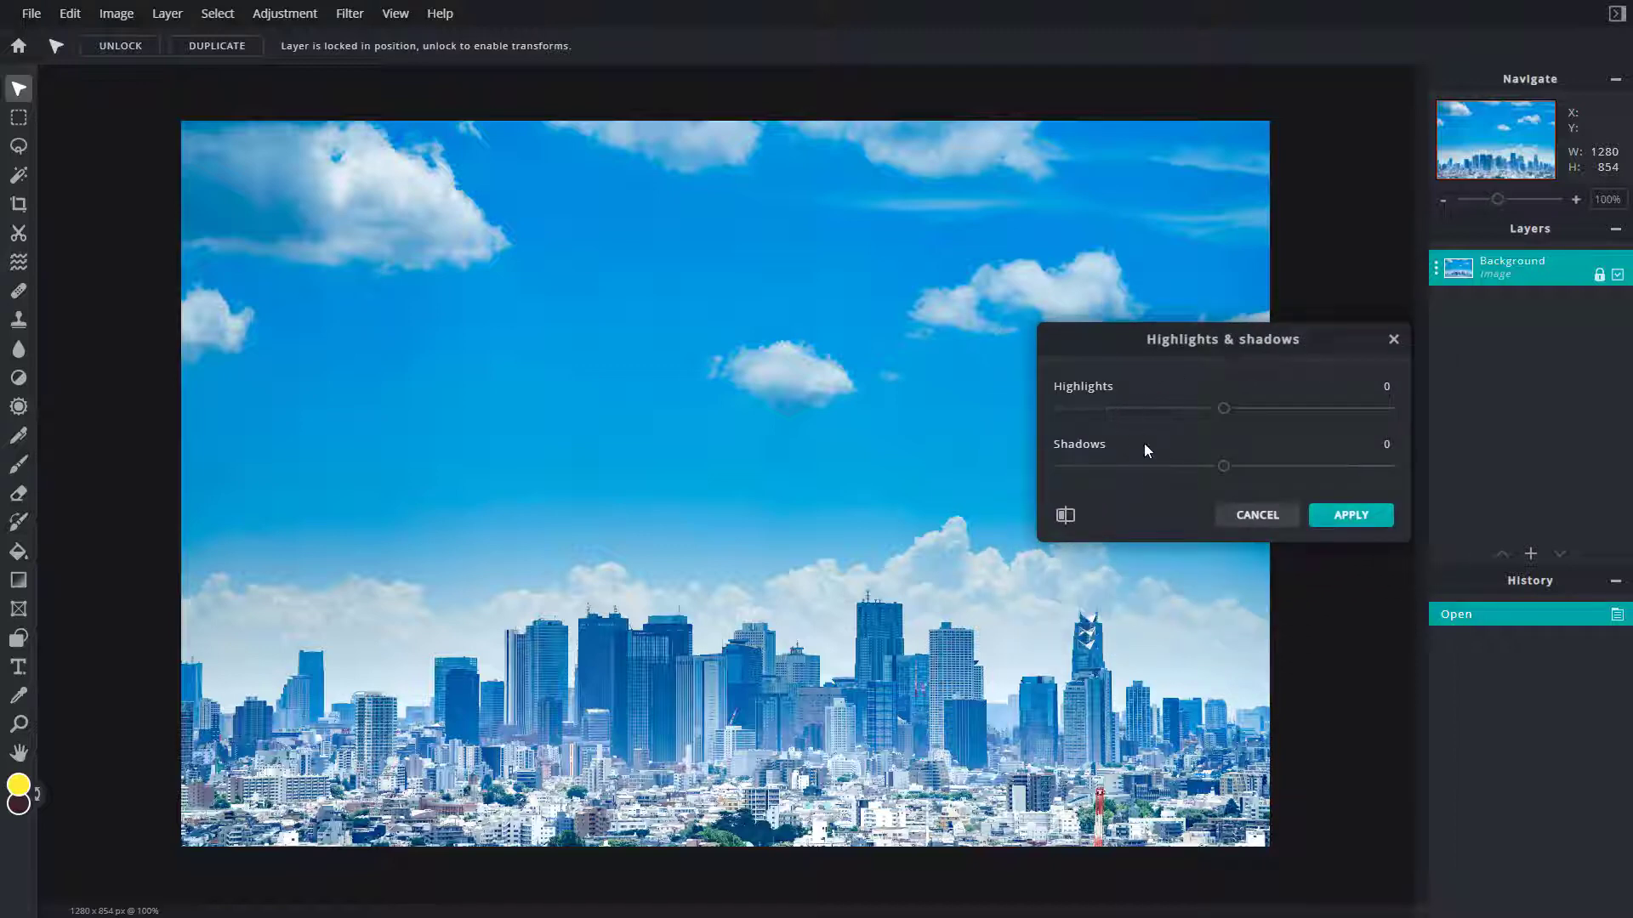
{"action": "mouse_move", "coordinate": [1224, 409]}
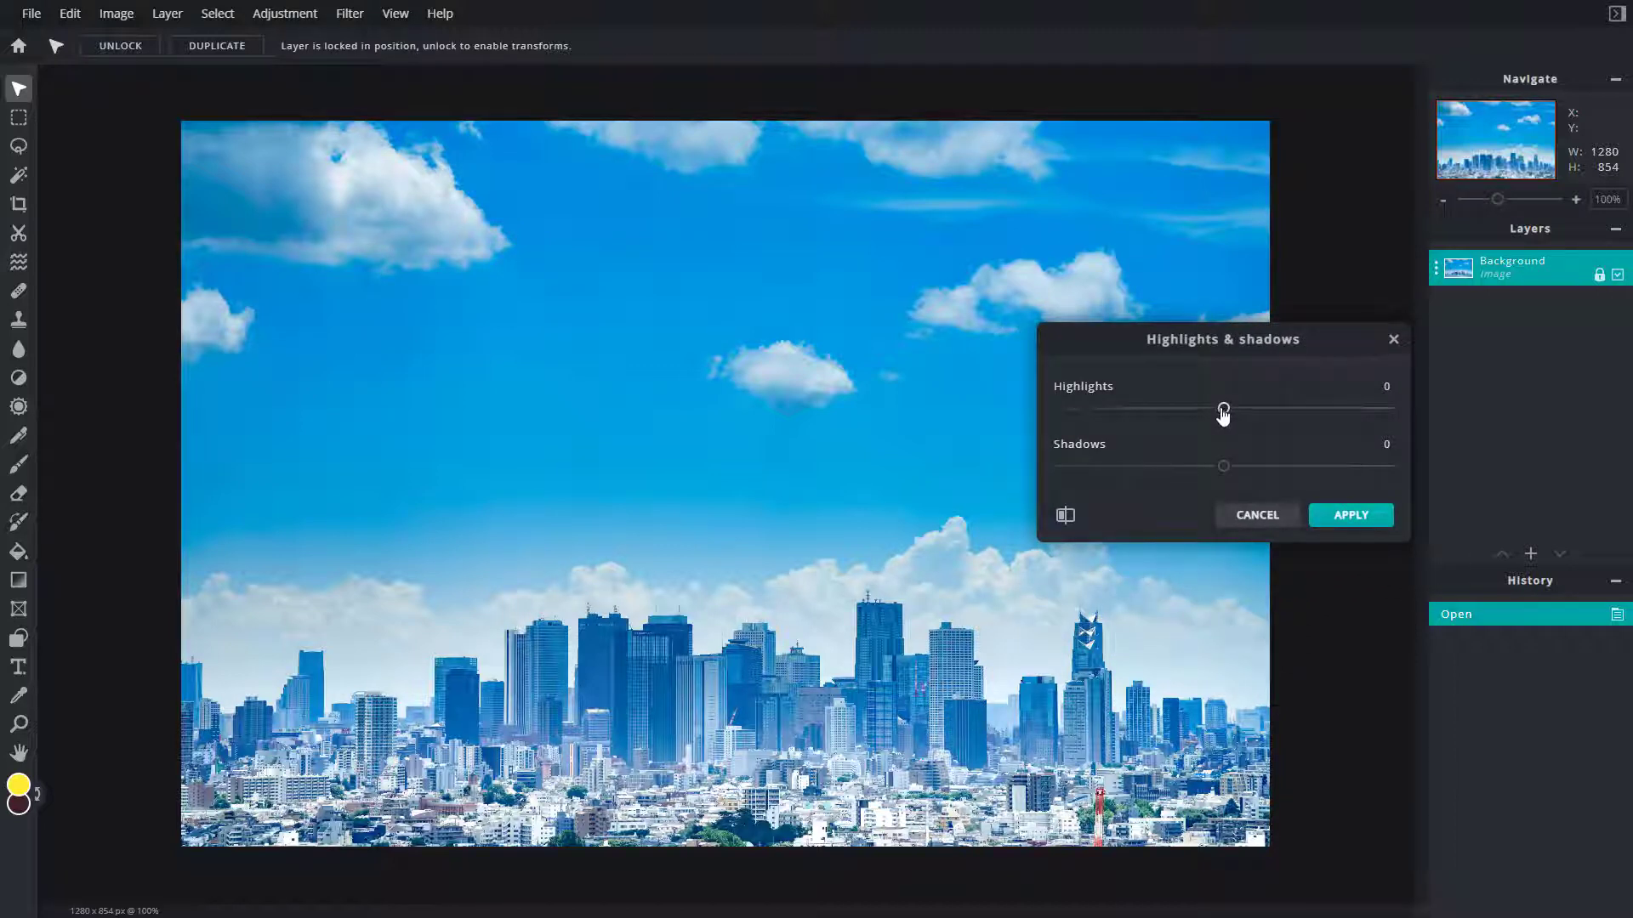
{"action": "mouse_move", "coordinate": [1249, 417]}
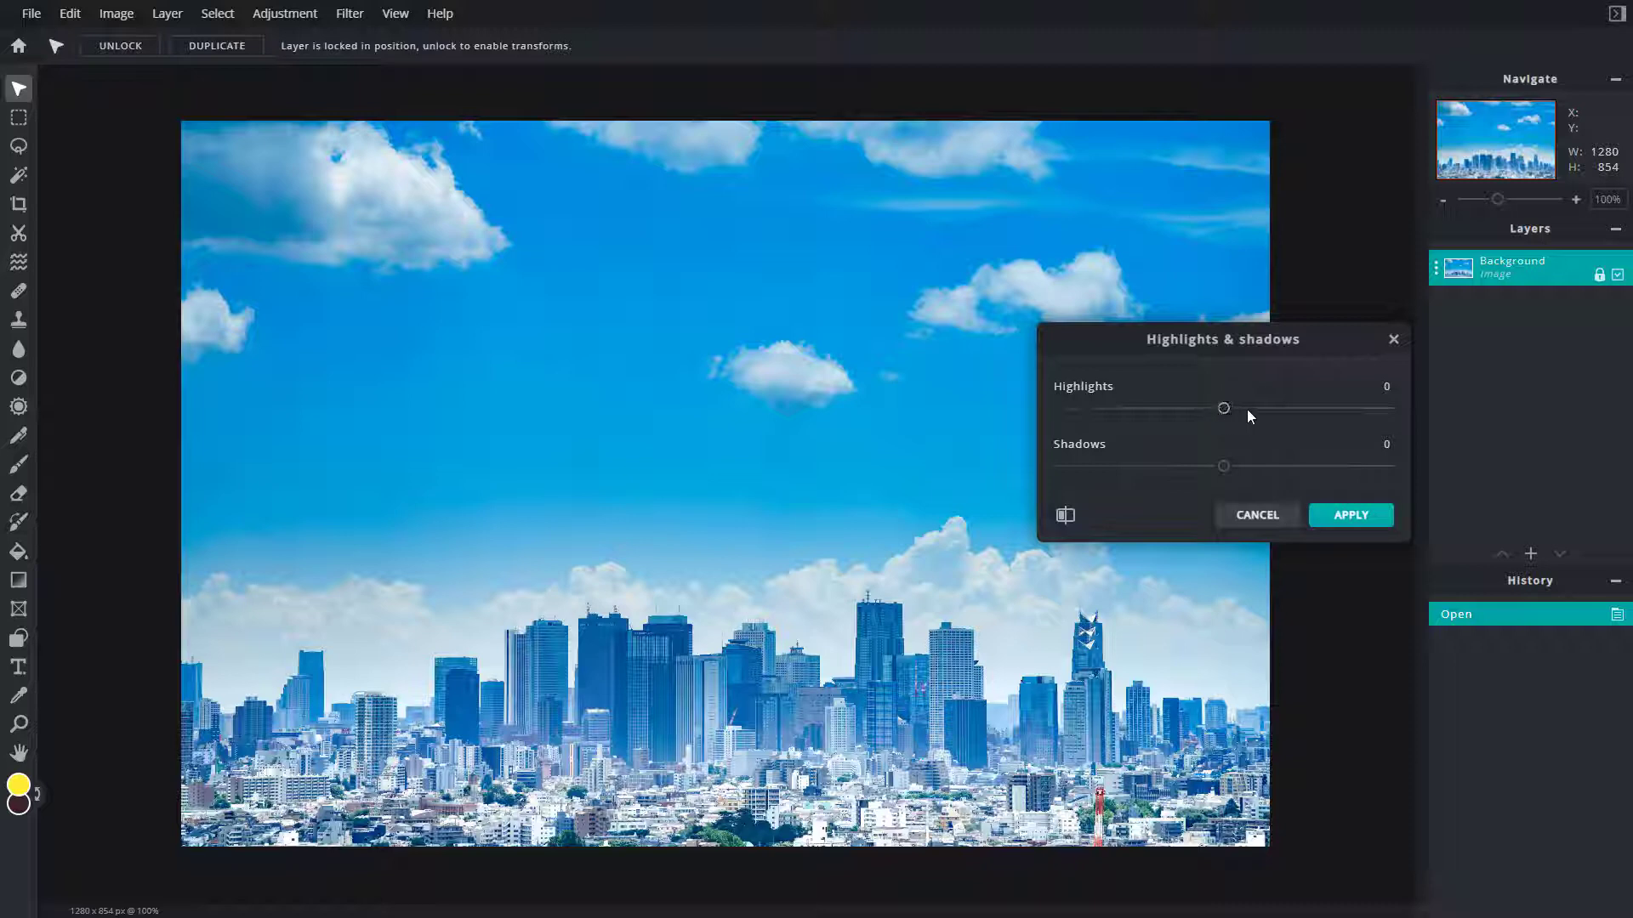
{"action": "mouse_move", "coordinate": [887, 622]}
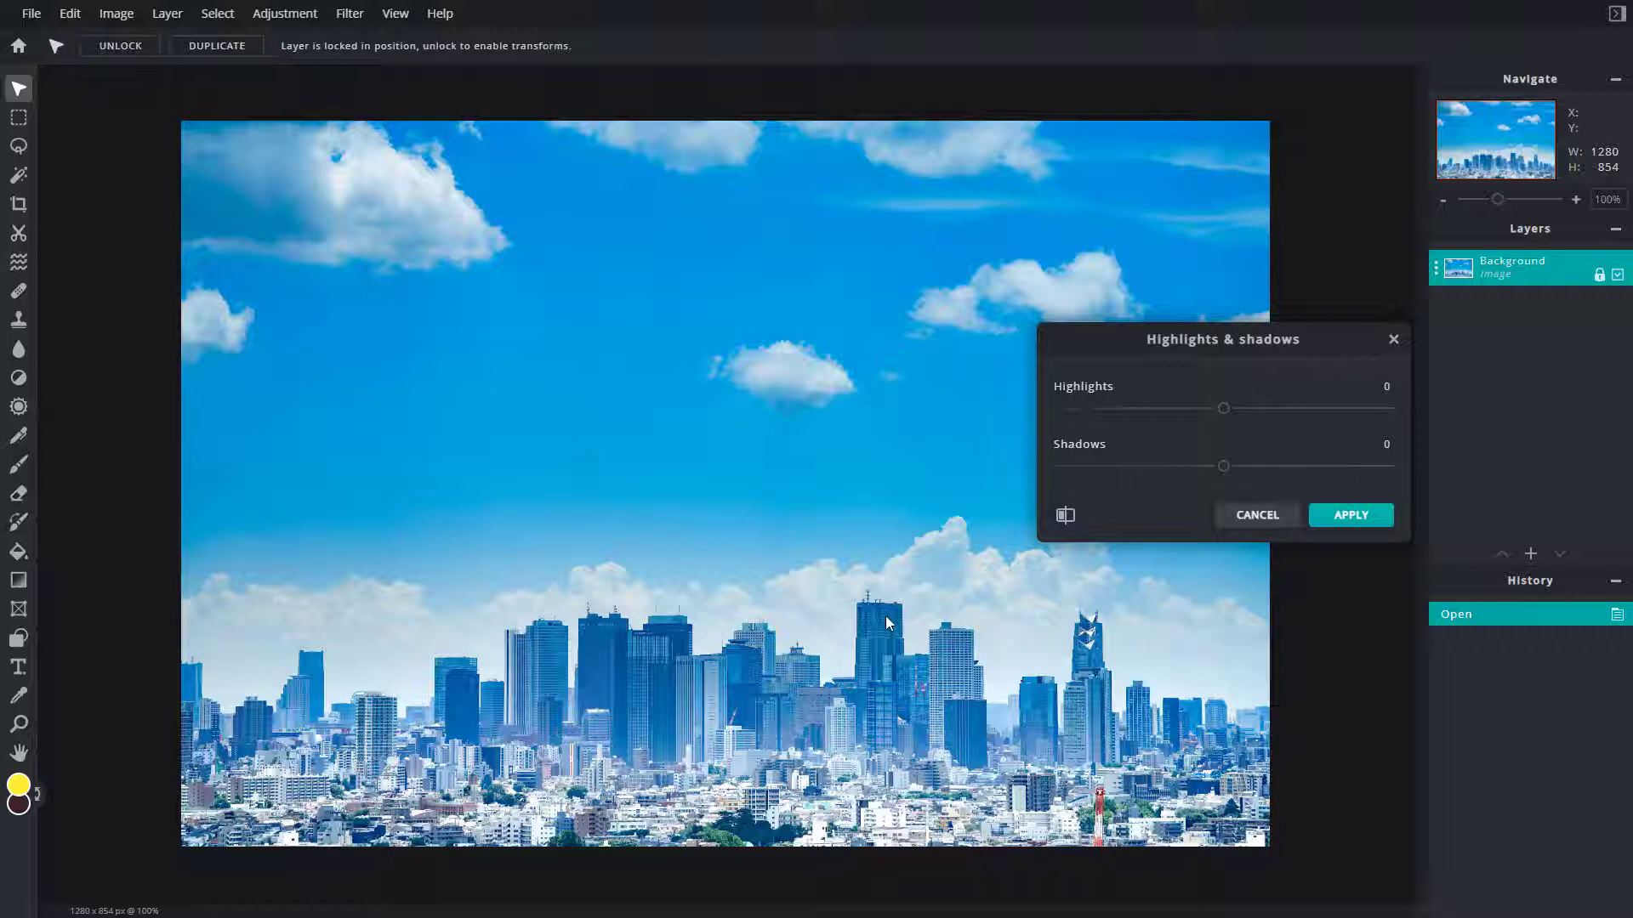
{"action": "mouse_move", "coordinate": [422, 414]}
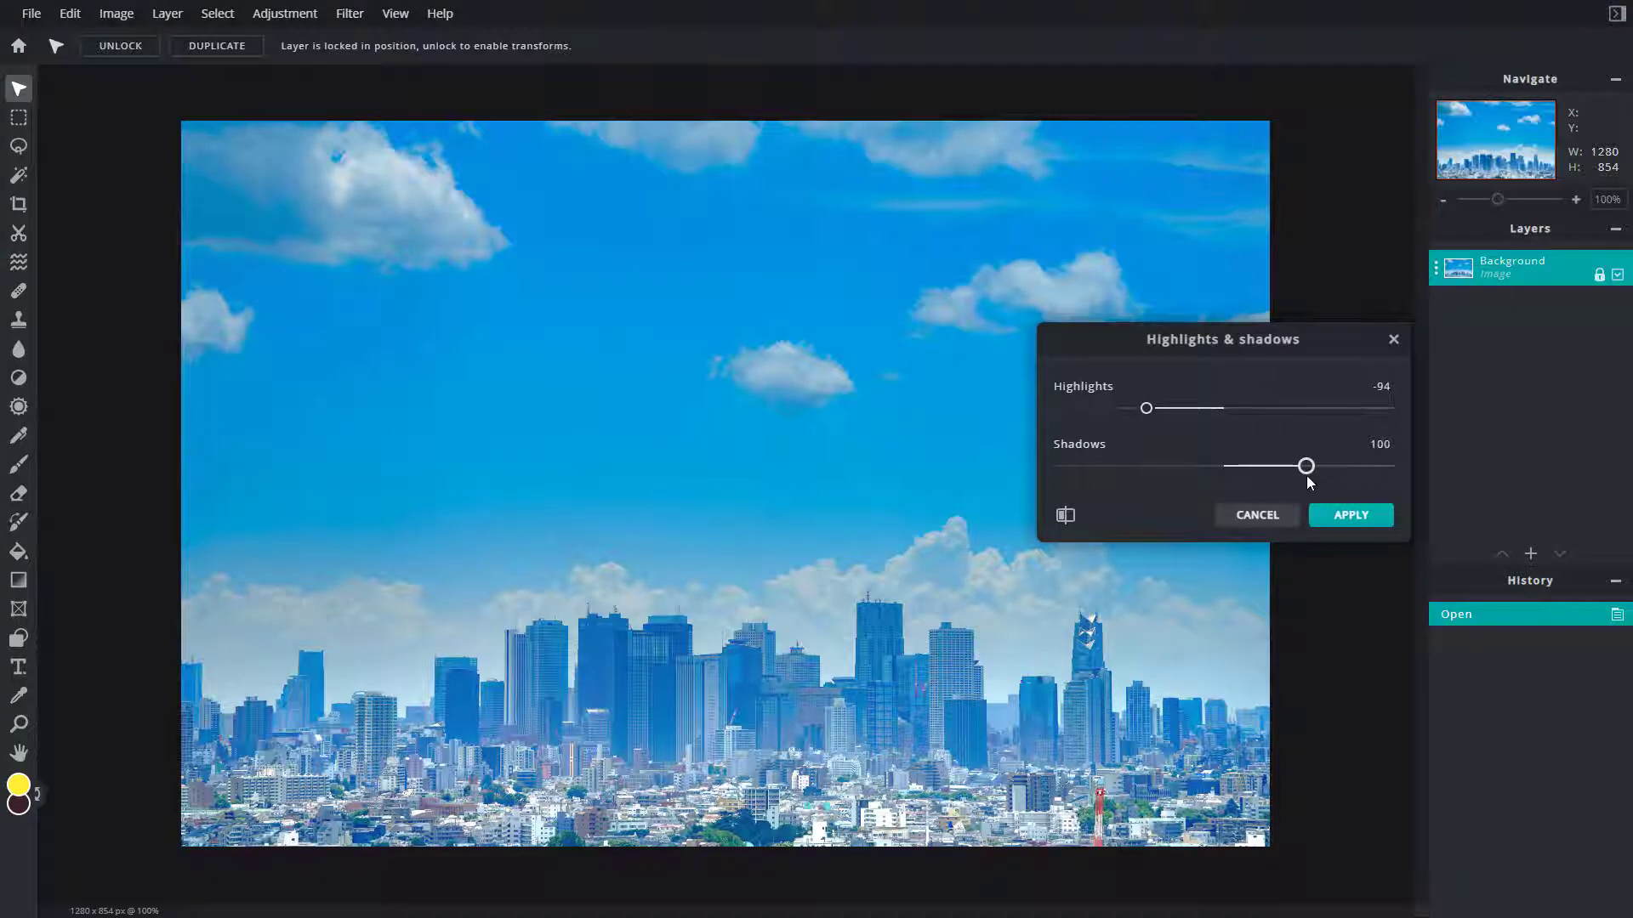
{"action": "mouse_move", "coordinate": [1066, 517]}
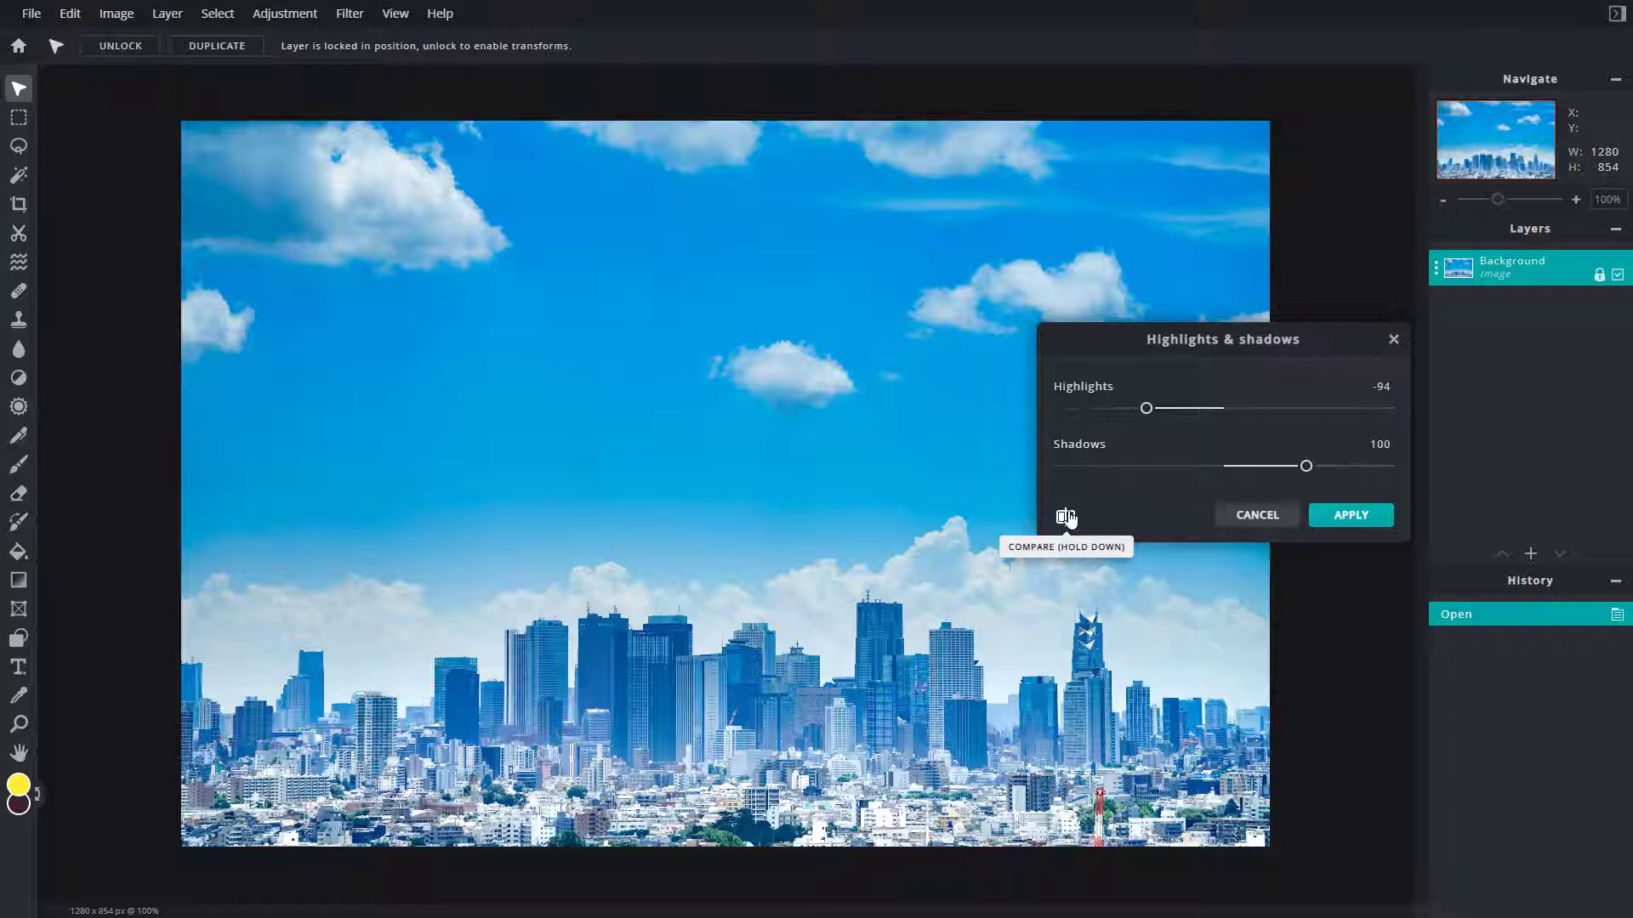
{"action": "mouse_move", "coordinate": [1141, 436]}
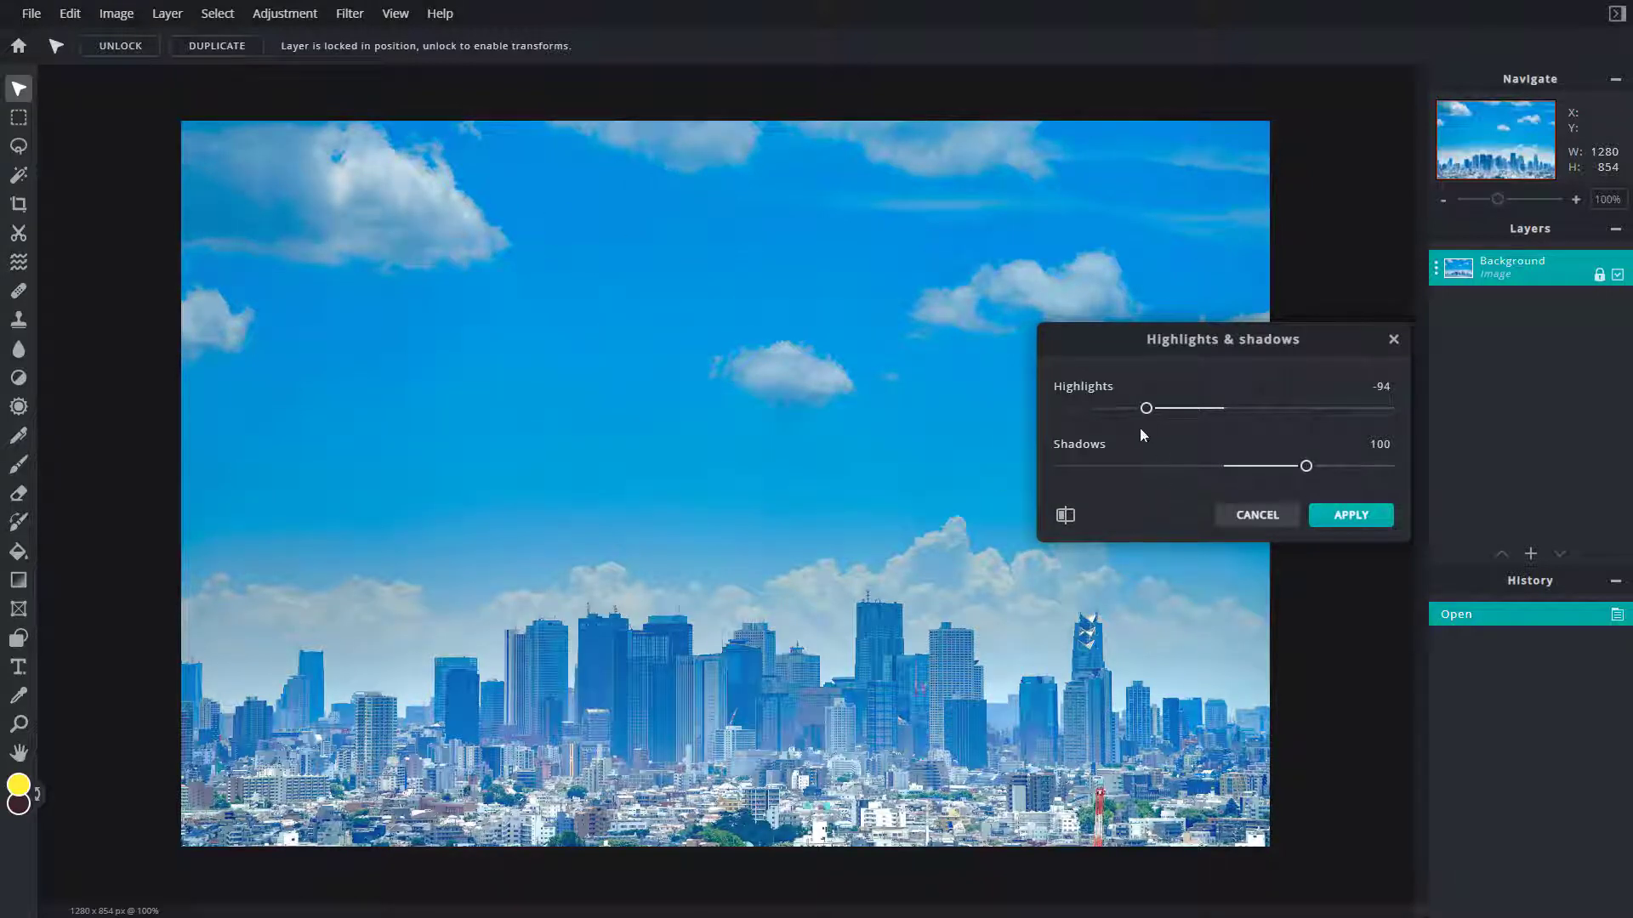
{"action": "mouse_move", "coordinate": [1061, 504]}
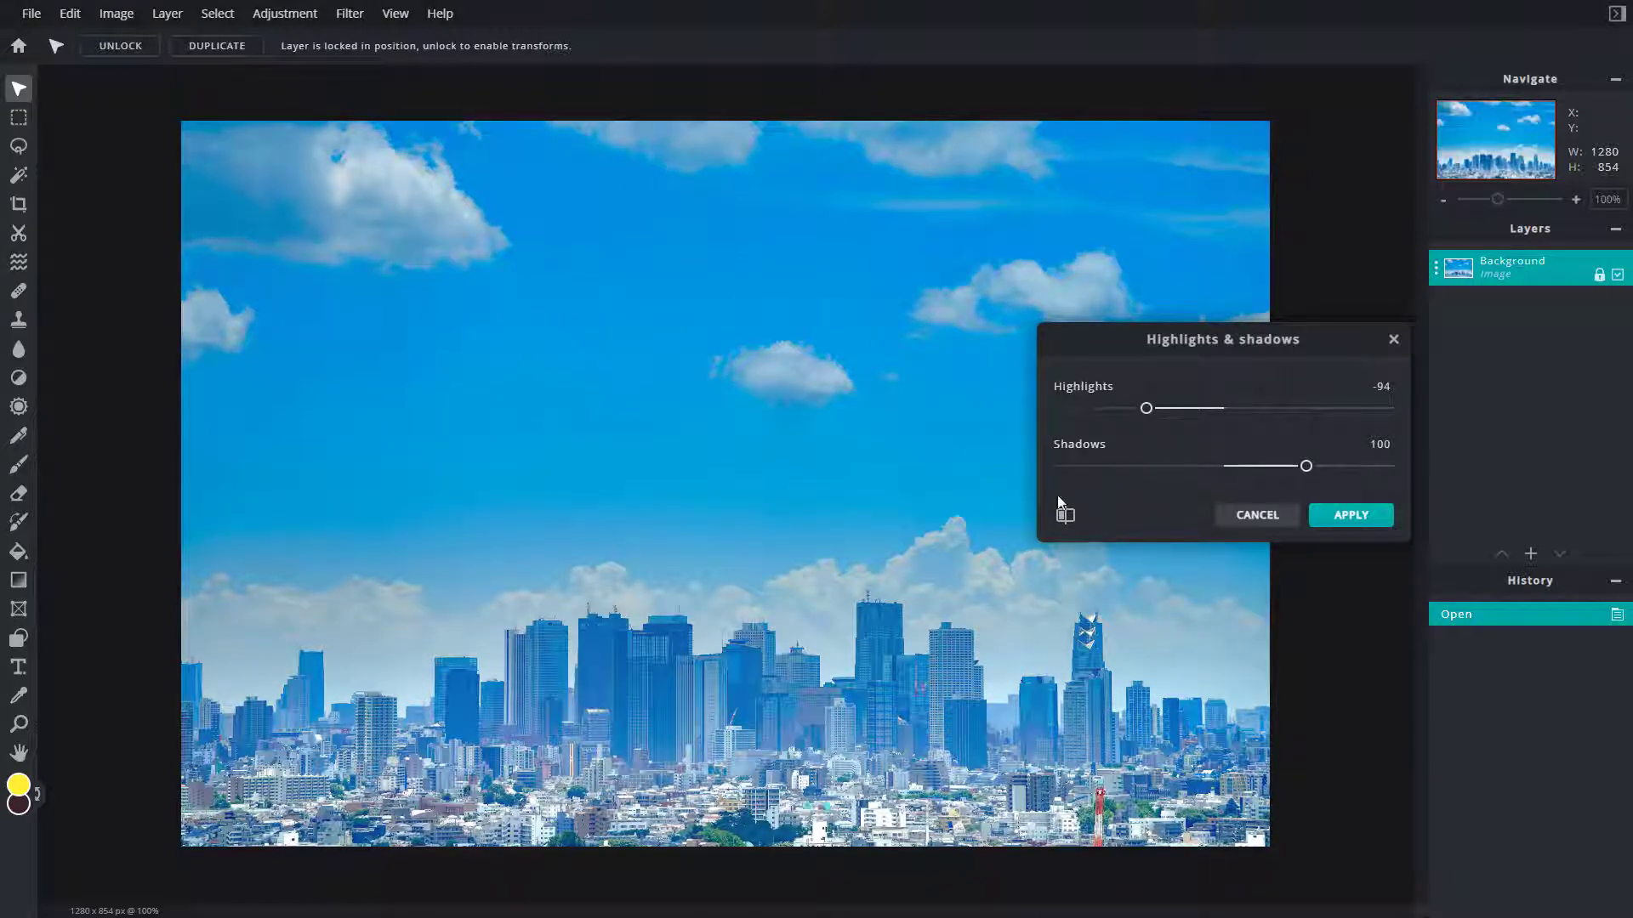
{"action": "mouse_move", "coordinate": [388, 179]}
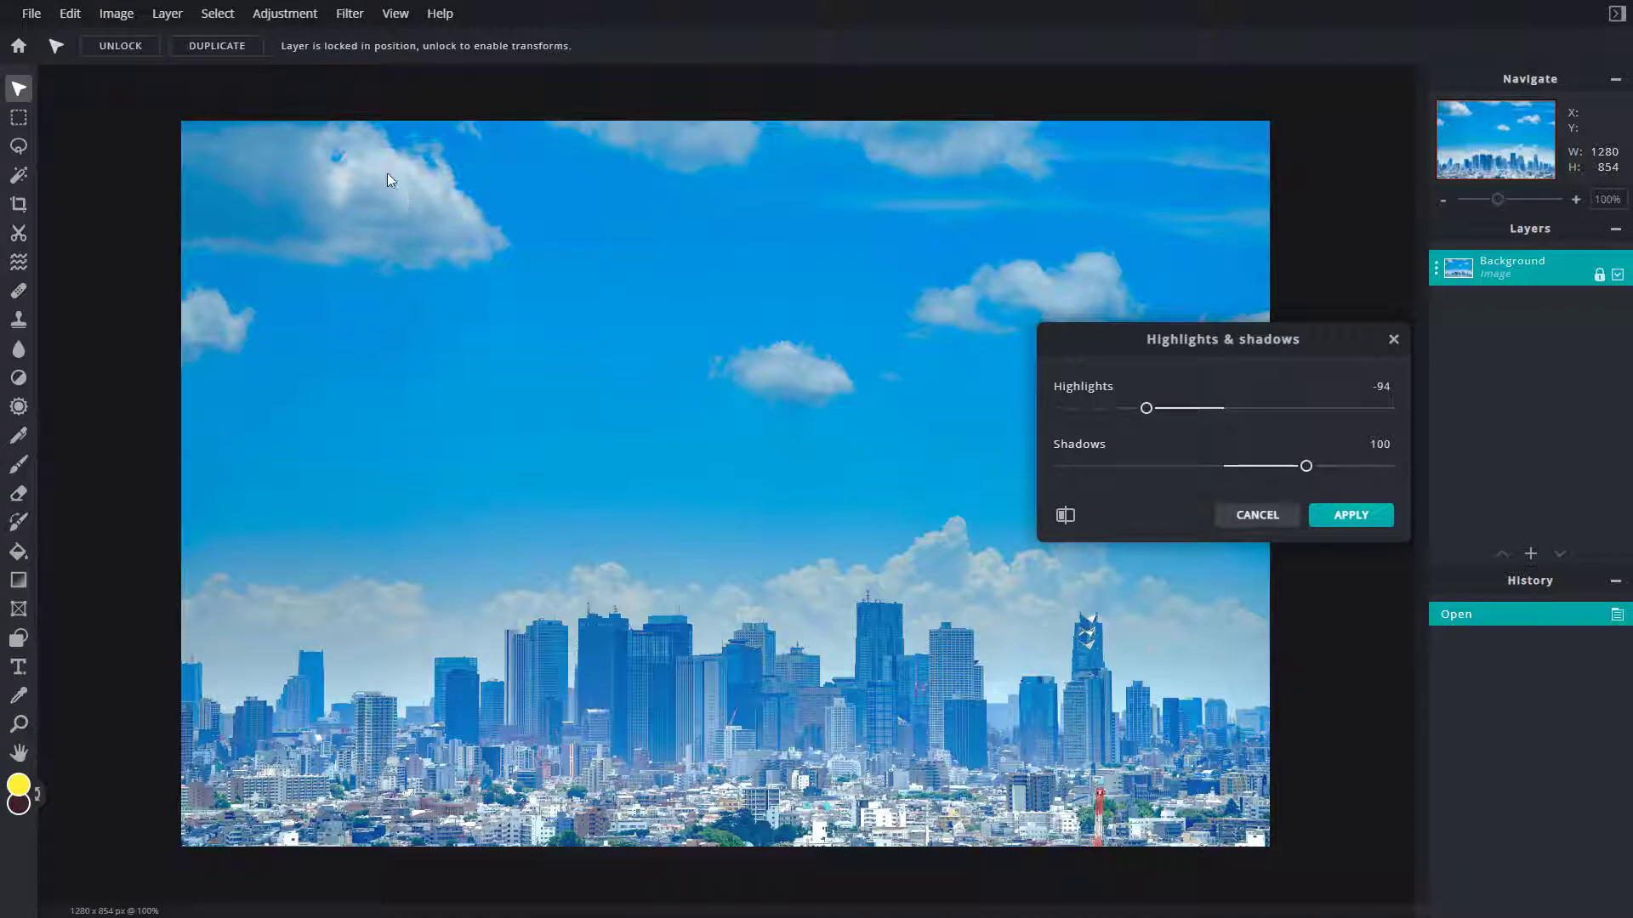
{"action": "mouse_move", "coordinate": [1064, 516]}
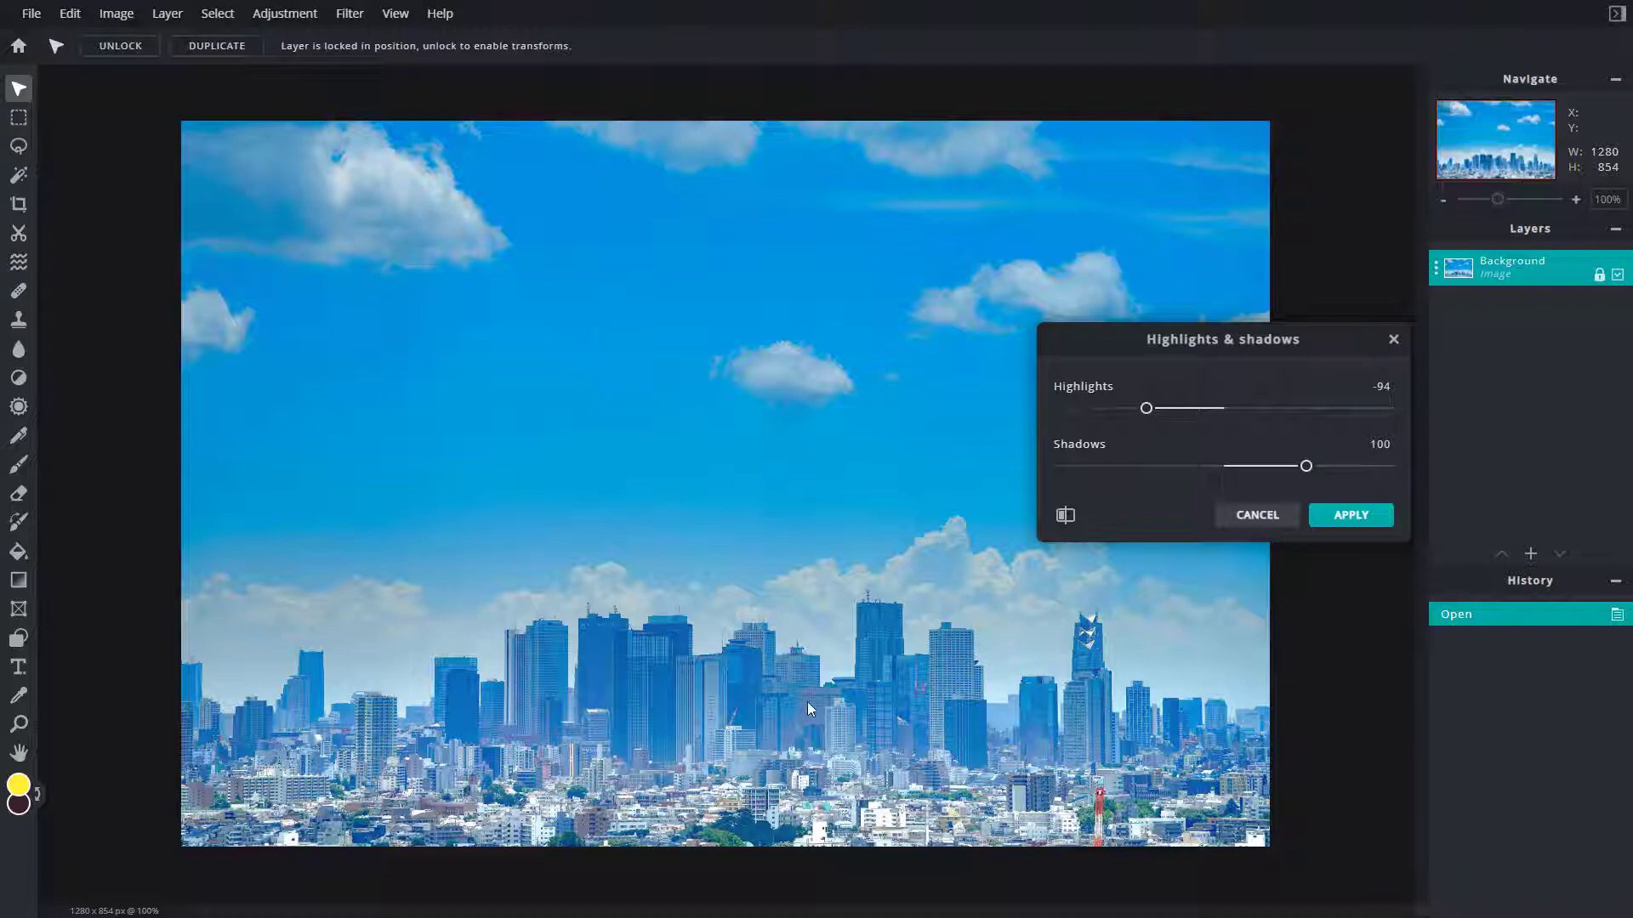
{"action": "mouse_move", "coordinate": [1066, 515]}
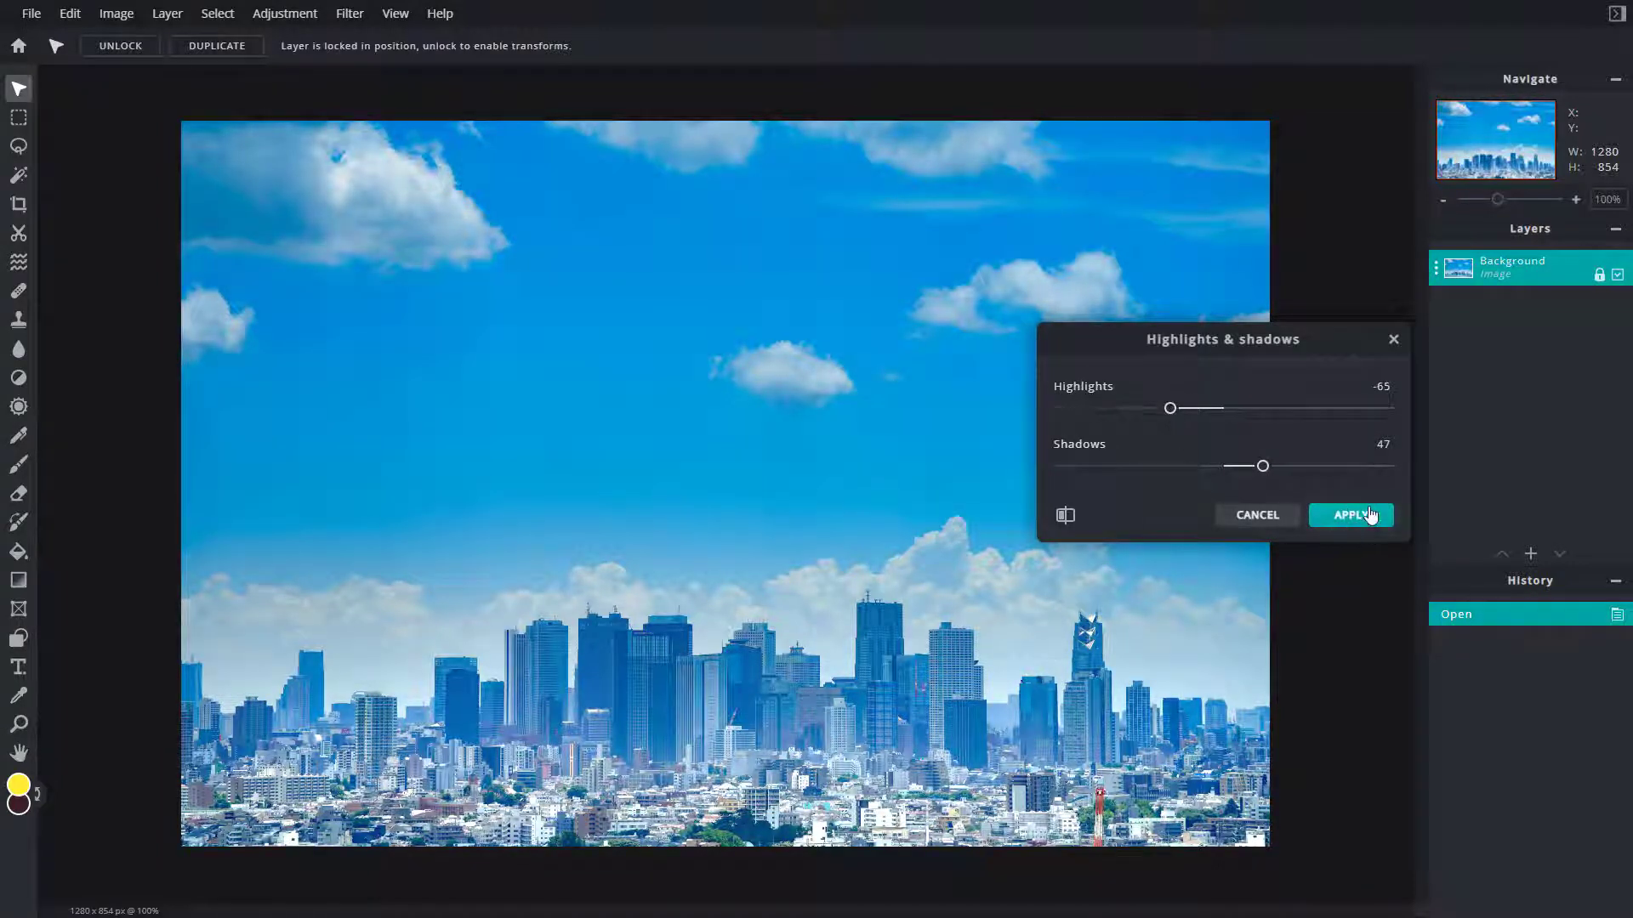
Apply the -65 highlights and 47 shadows adjustment to the skyline photo
{"action": "left_click", "coordinate": [1350, 515]}
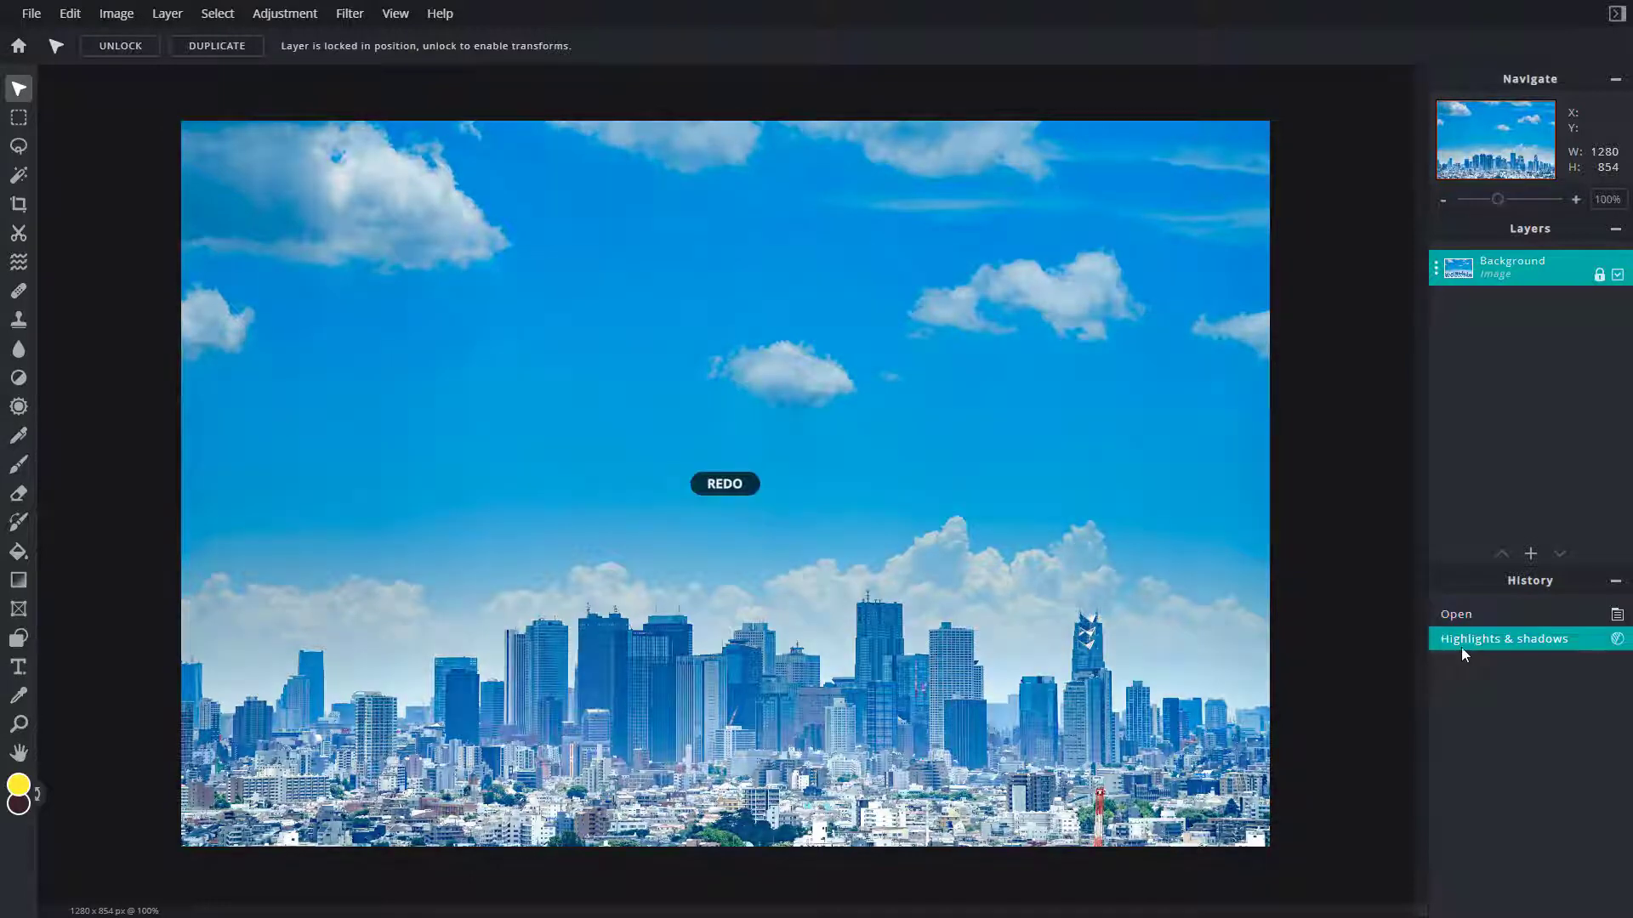
{"action": "left_click", "coordinate": [723, 483]}
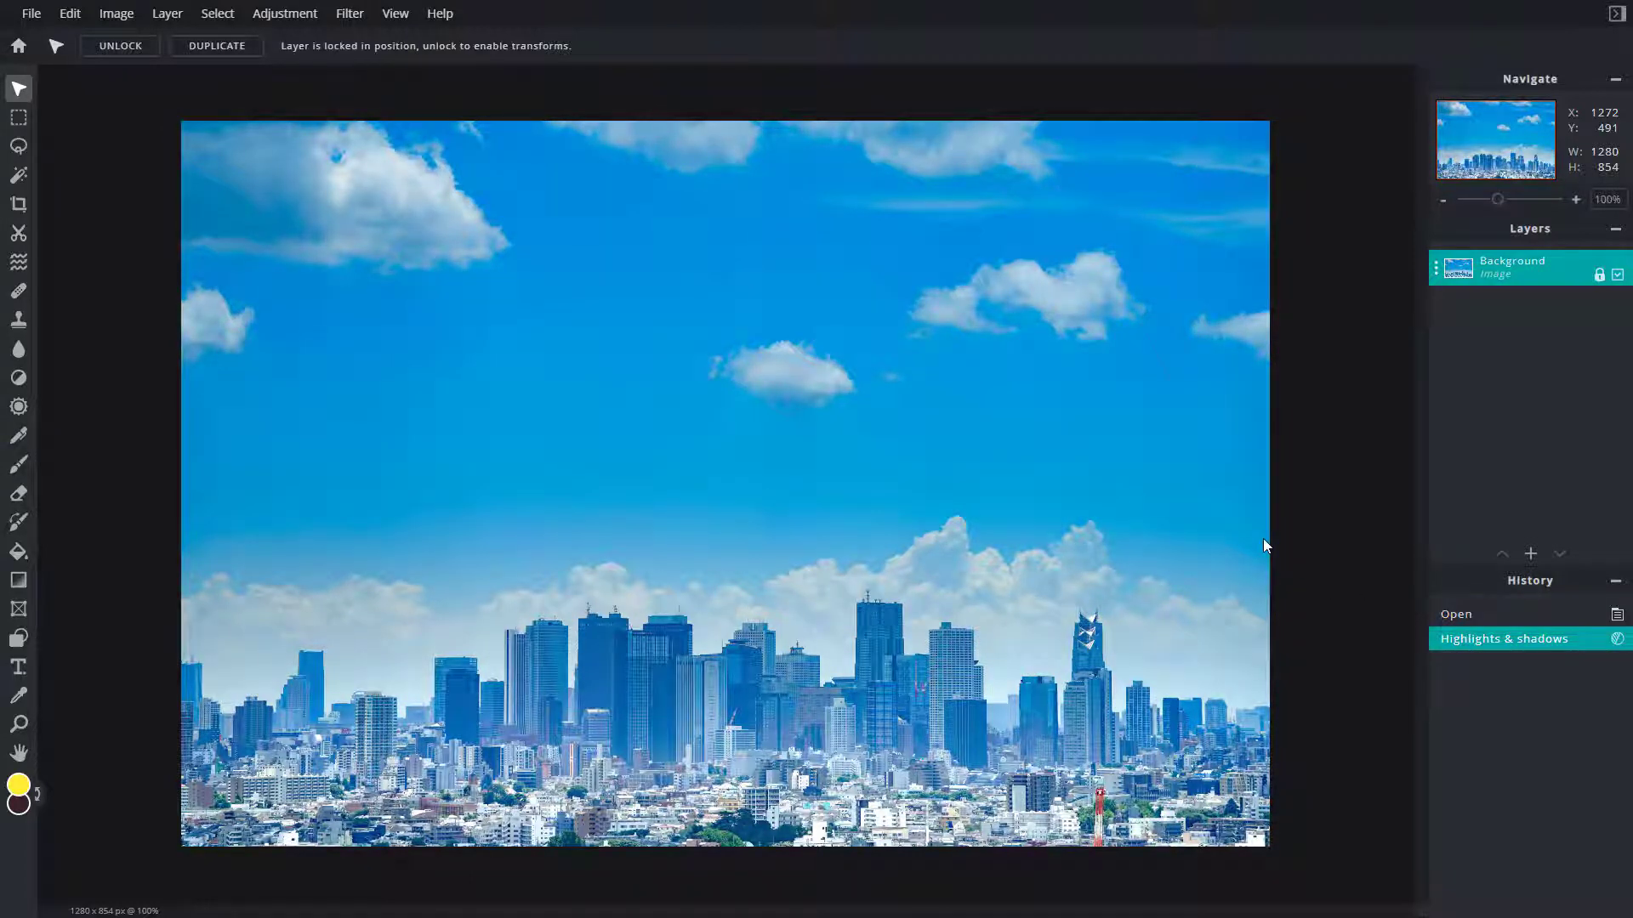